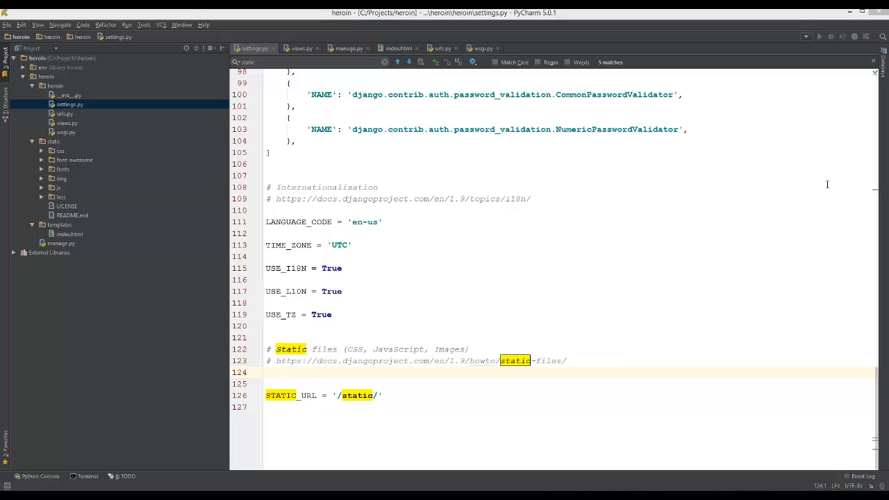
mouse_move(839, 97)
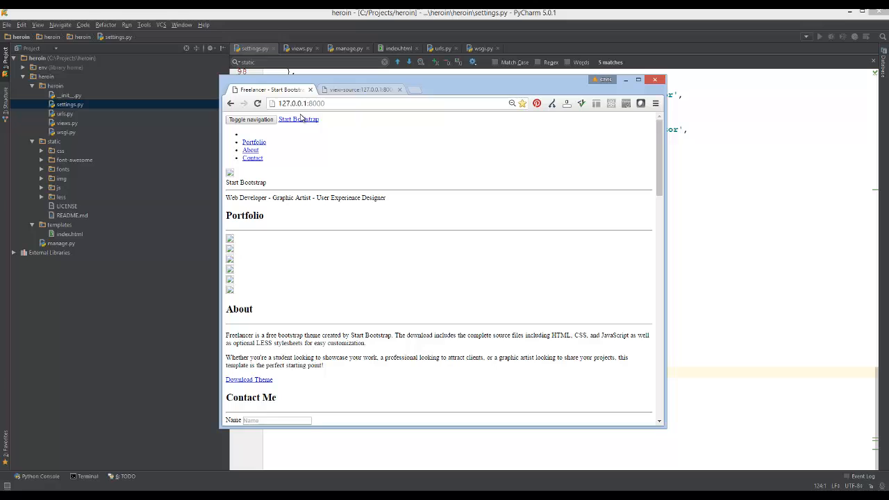
mouse_move(350, 370)
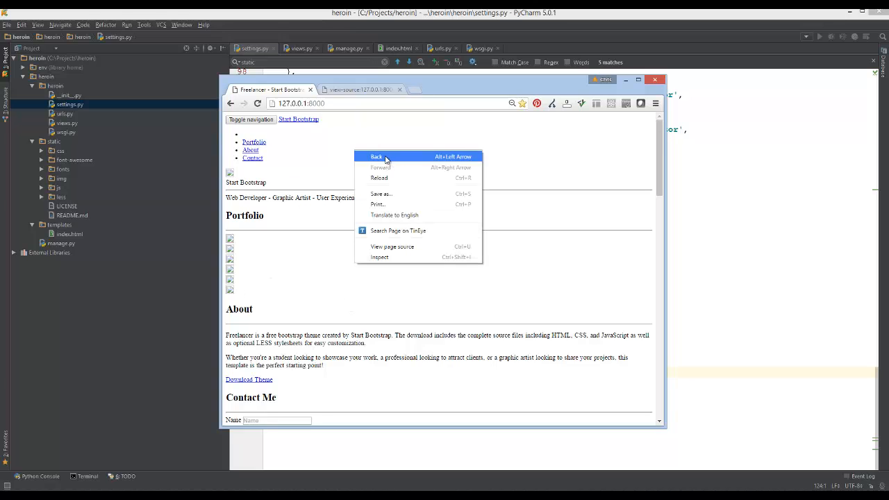
mouse_move(625, 83)
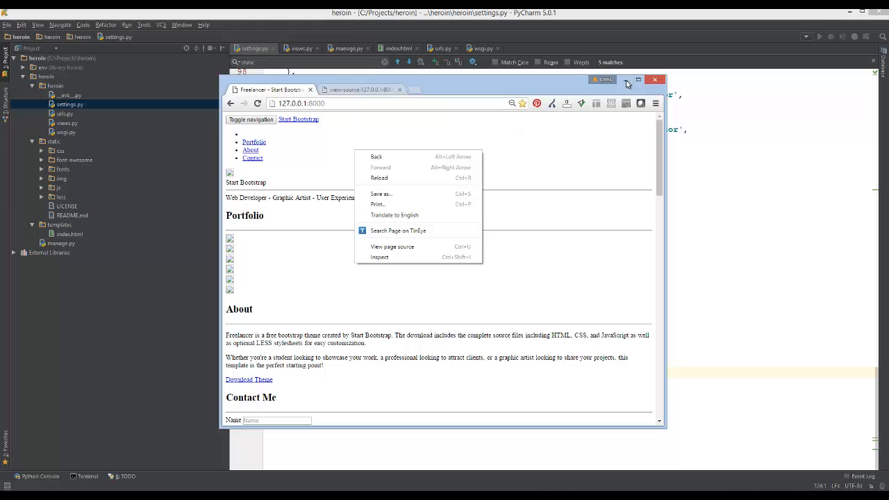
In index.html, add {% load staticfiles %} and wrap the Bootstrap and freelancer CSS hrefs in {% static %} tags.
left_click(654, 79)
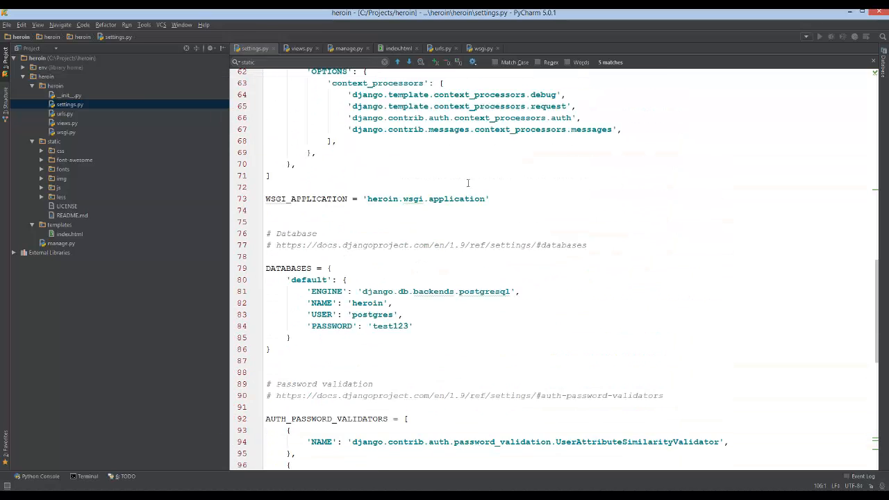
left_click(397, 48)
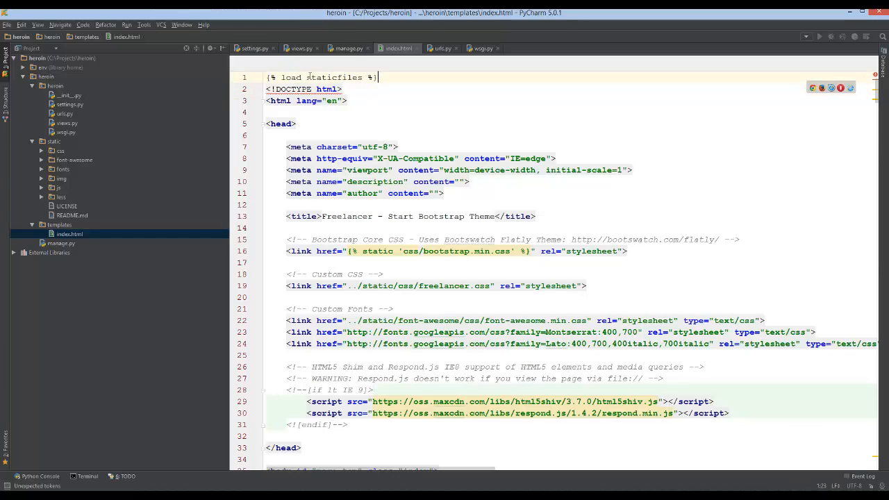
triple_click(319, 77)
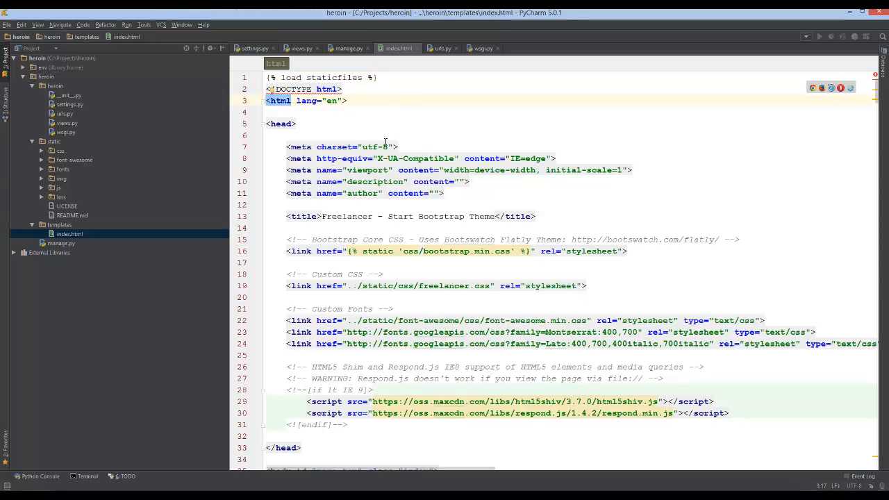
scroll("down", 3)
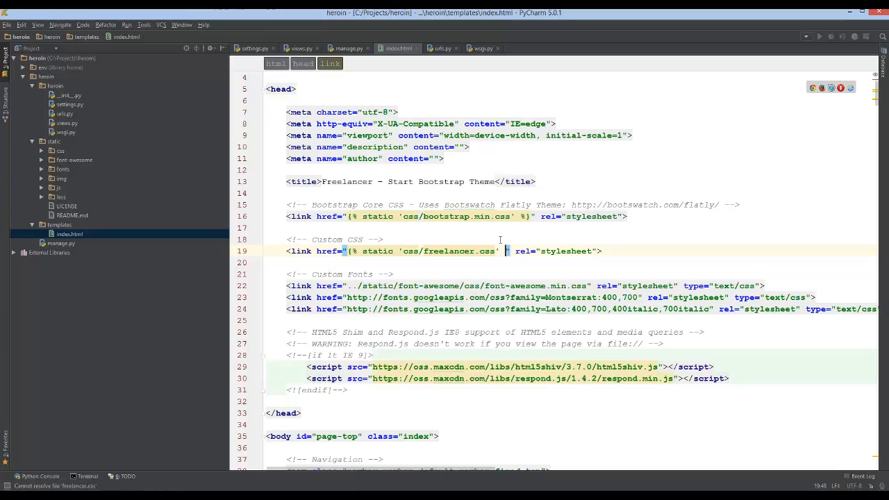
type("%}")
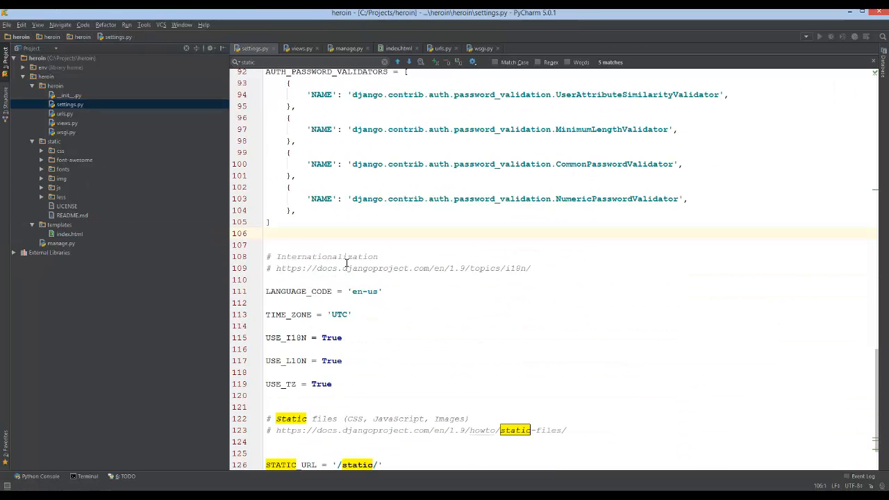
Below the static files comment, add STATICFILES_DIRS = [os.path.join(BASE_DIR, "static"), '/projects/',].
scroll("down", 3)
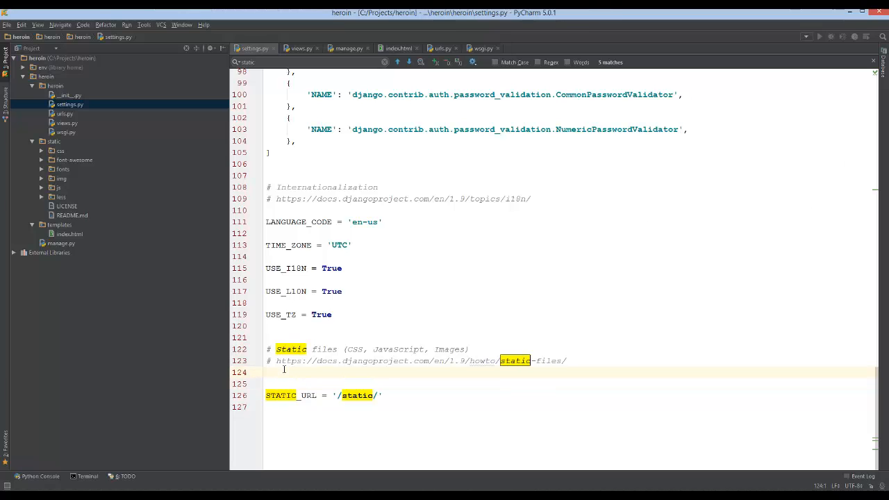
left_click(270, 372)
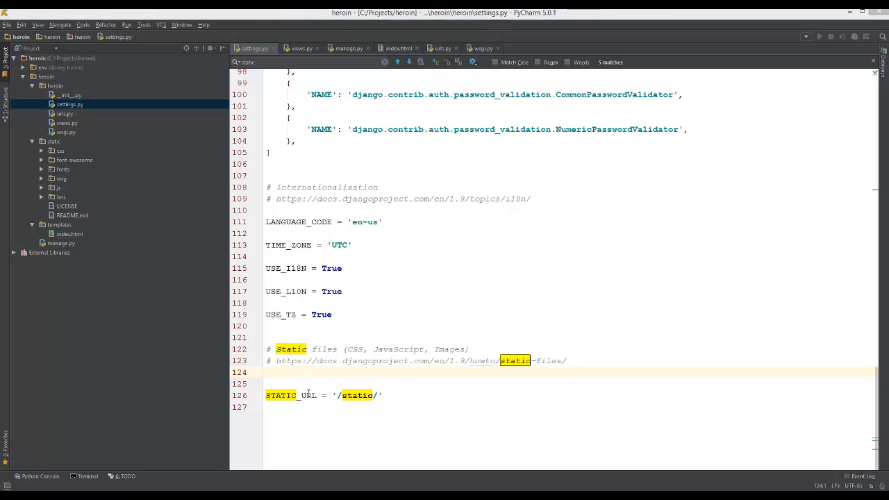
type("STATICFILES_DIRS = [")
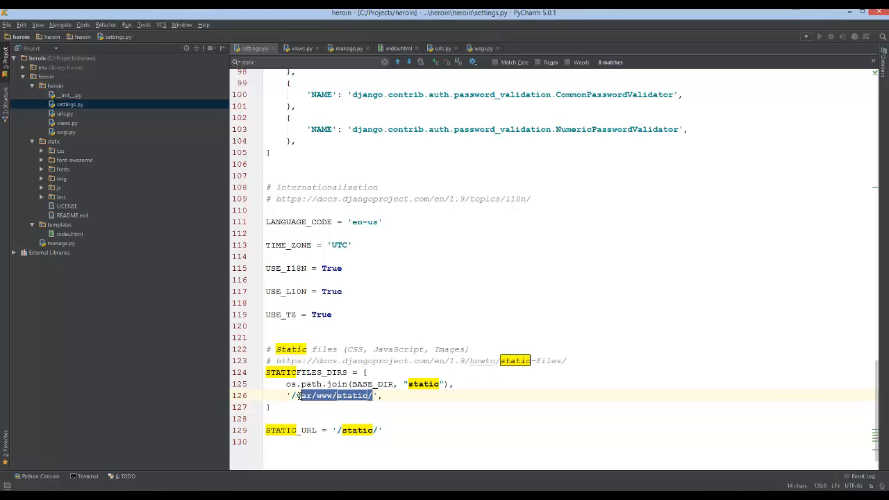
type("fo")
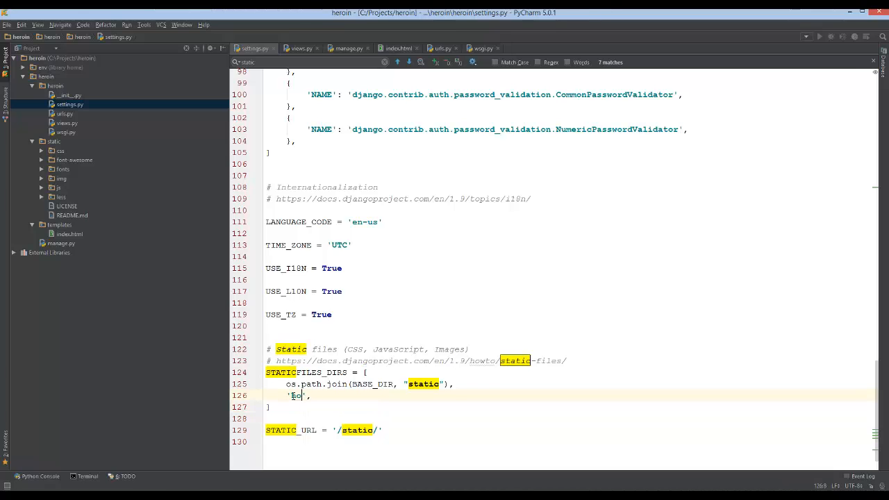
type("/projects/")
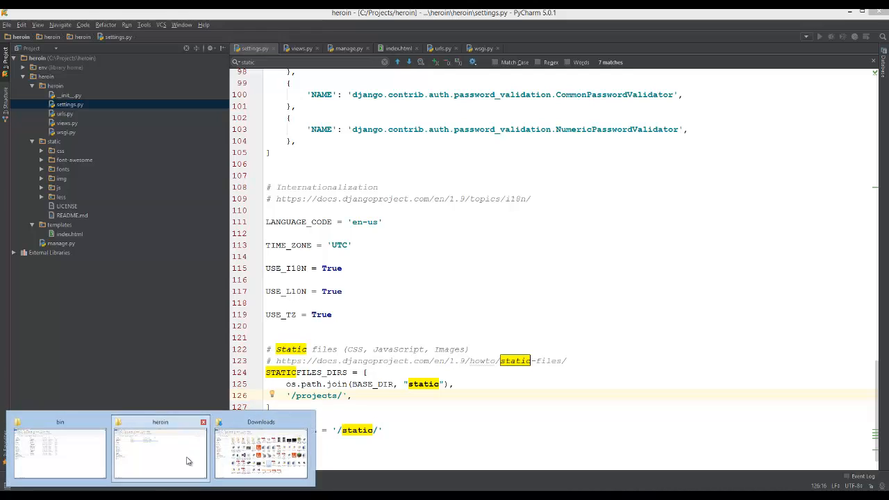
left_click(159, 451)
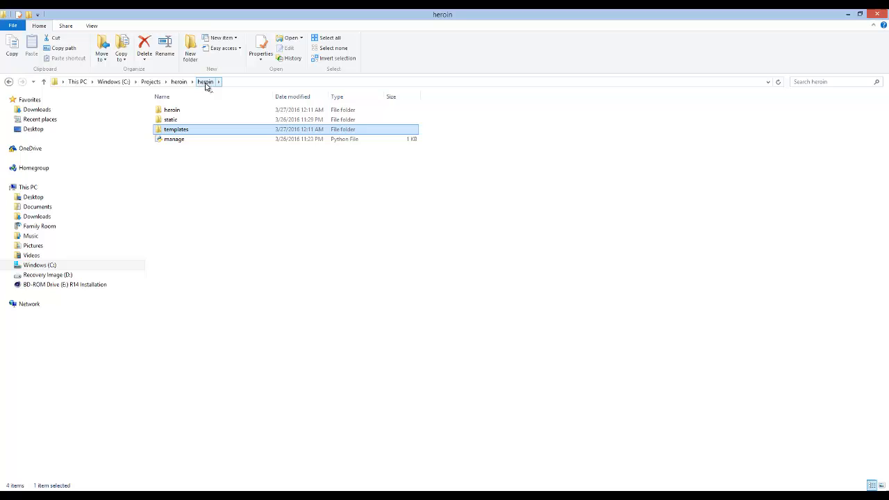
left_click(170, 119)
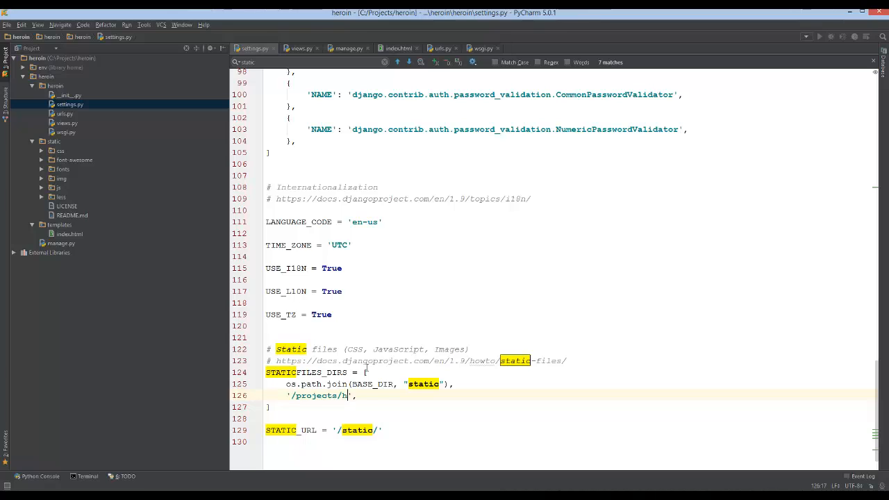
Extend the second STATICFILES_DIRS entry to '/projects/heroin/heroin/static/' and reopen index.html.
type("eroin/heroin")
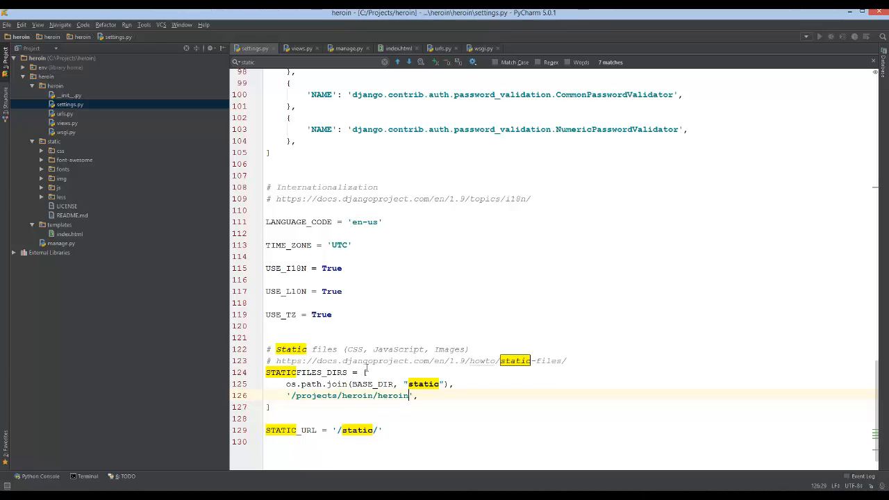
type("static/")
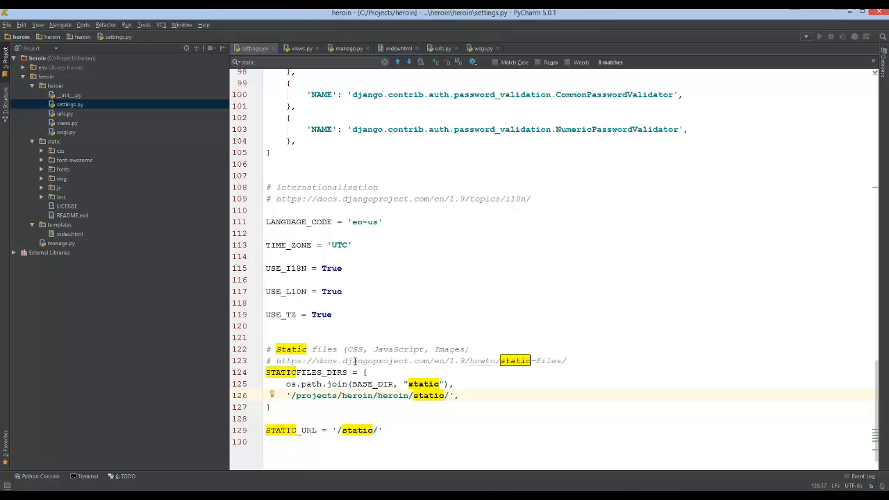
mouse_move(330, 377)
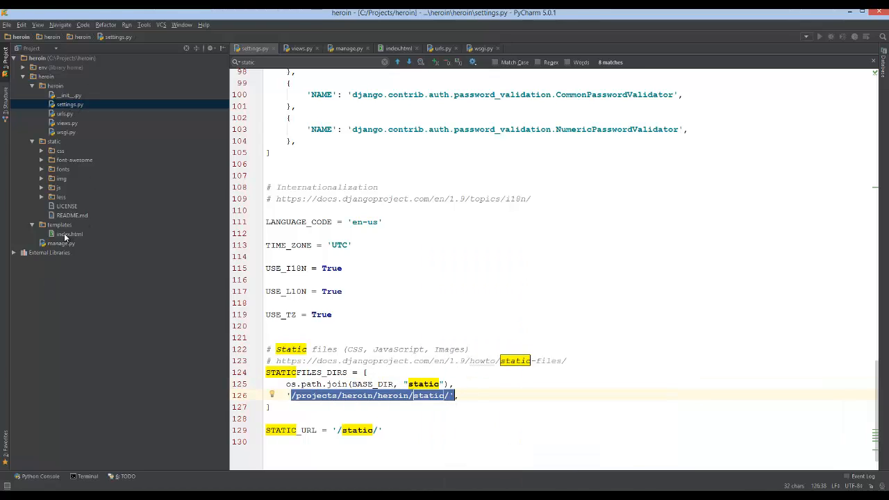
left_click(69, 234)
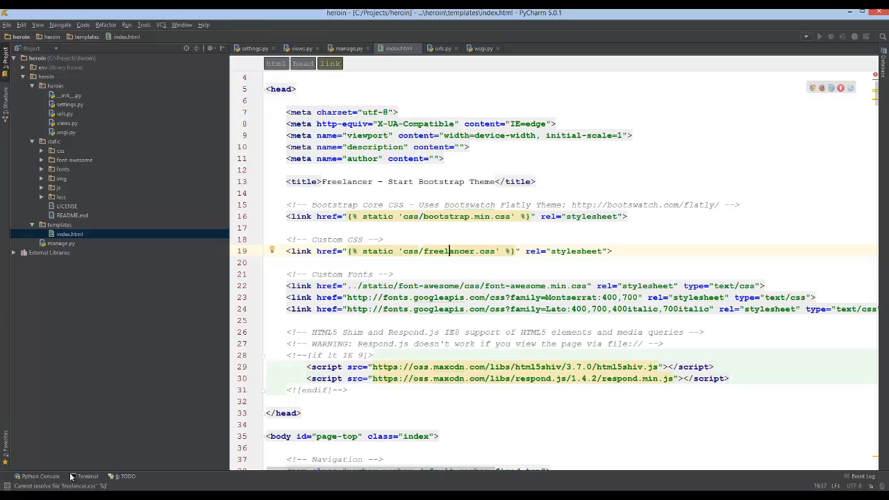
mouse_move(831, 455)
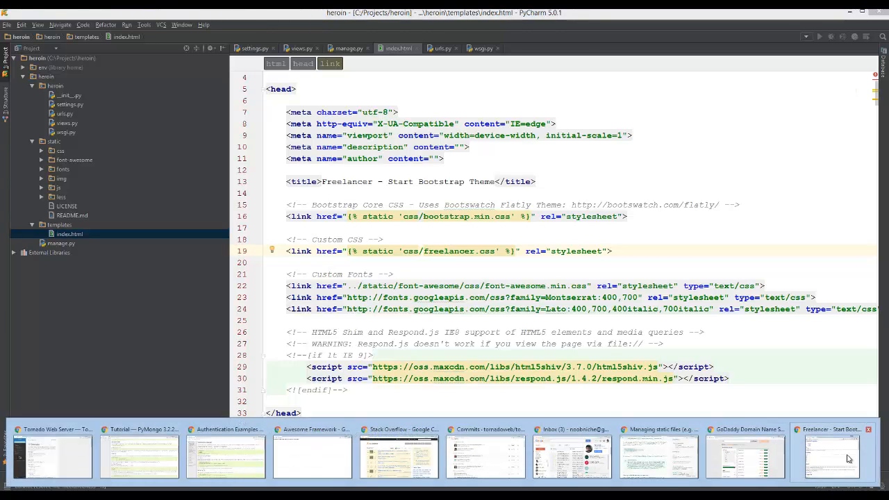
Reload the Freelancer page in Chrome, confirm its Bootstrap styling, and inspect it in DevTools.
left_click(831, 456)
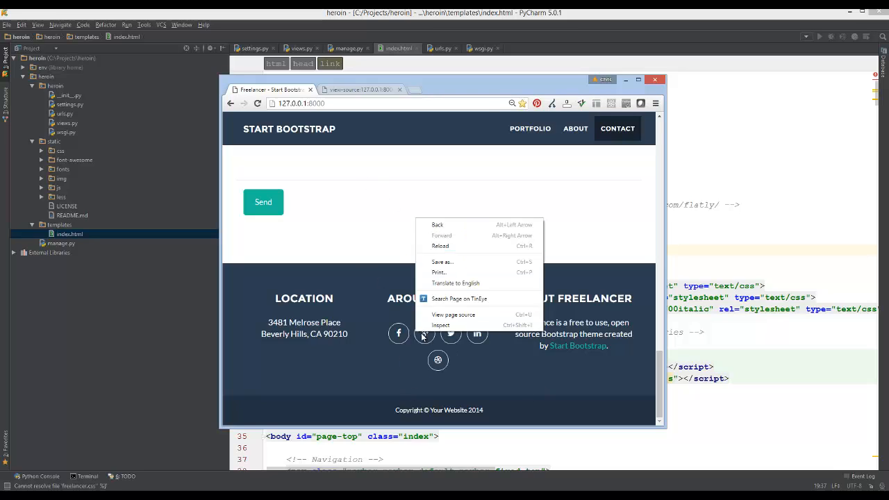
left_click(452, 211)
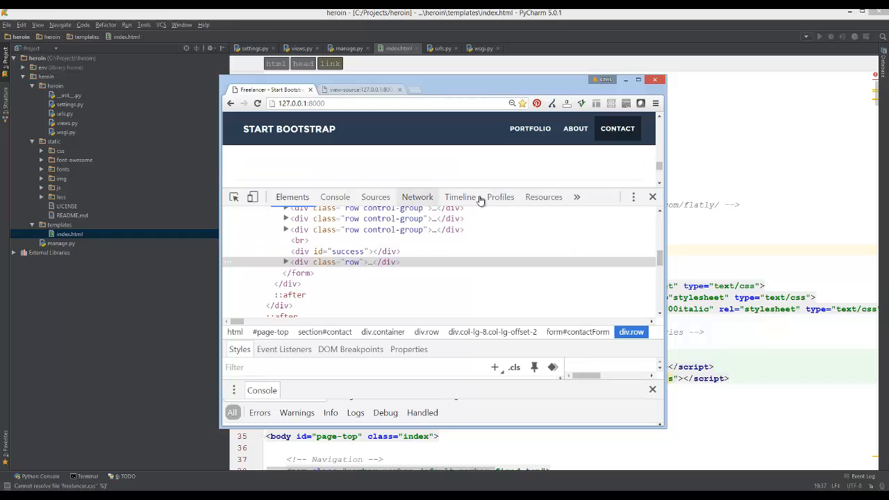
left_click(335, 197)
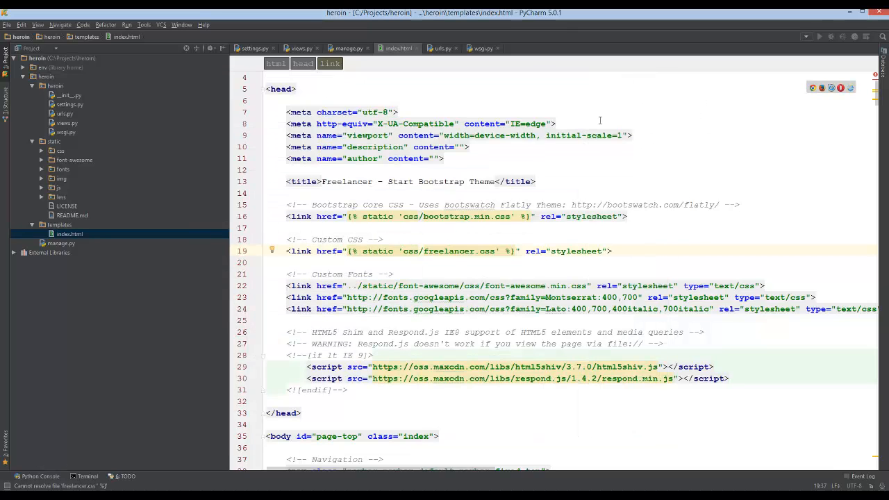
scroll("down", 3)
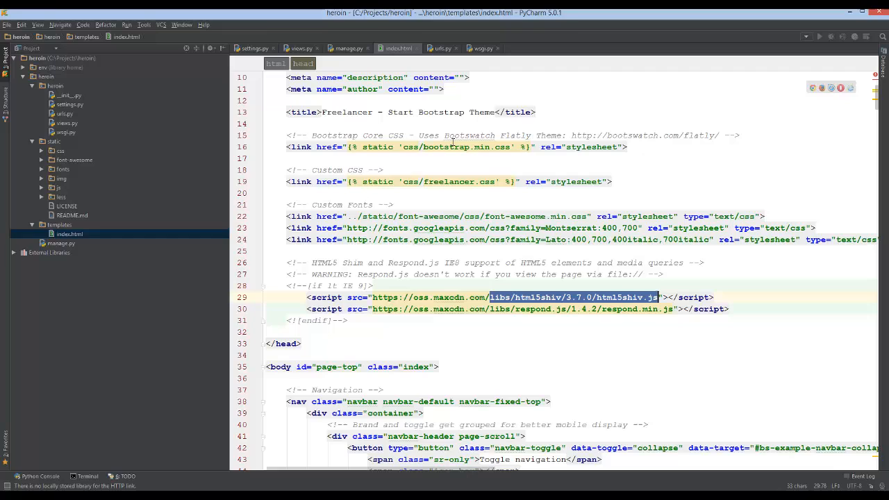
mouse_move(395, 217)
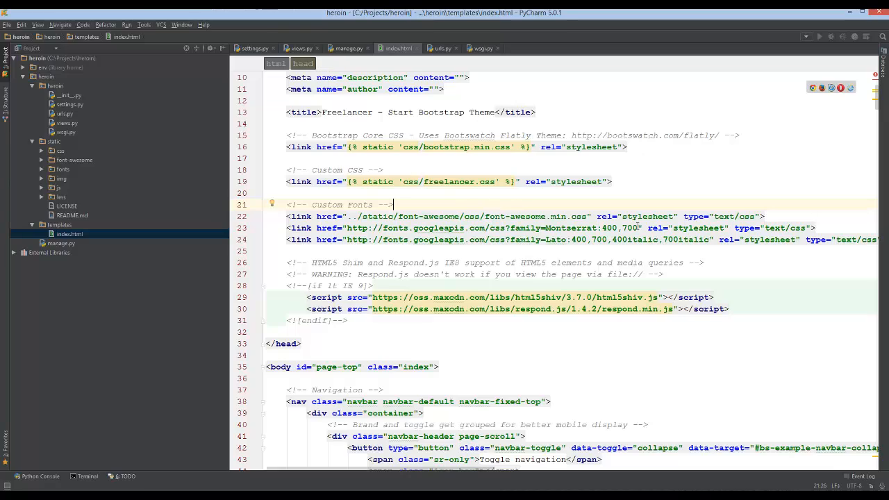
scroll("down", 3)
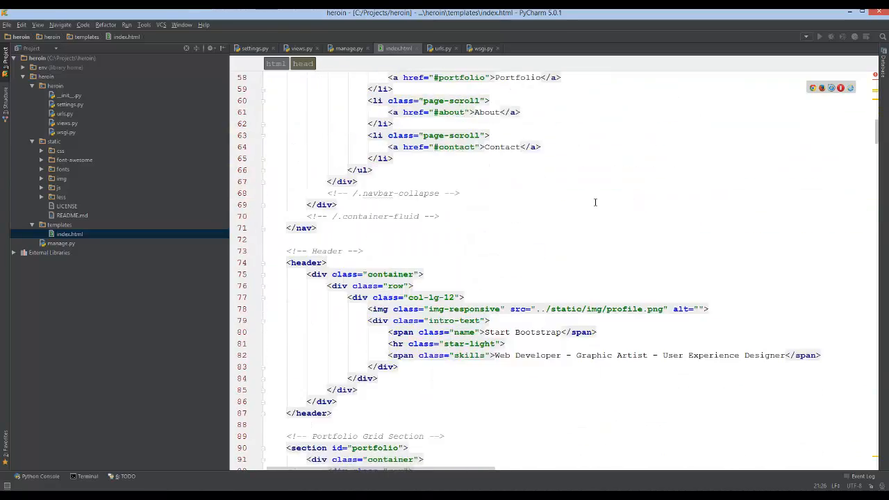
scroll("down", 3)
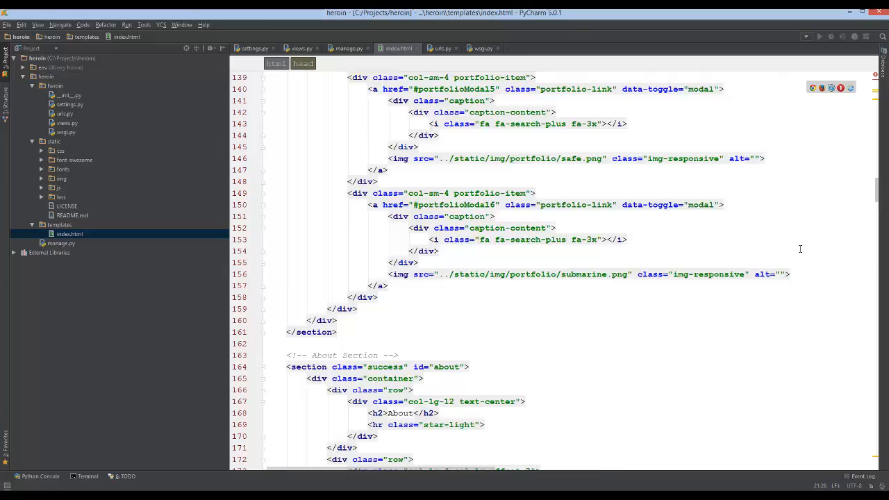
scroll("down", 3)
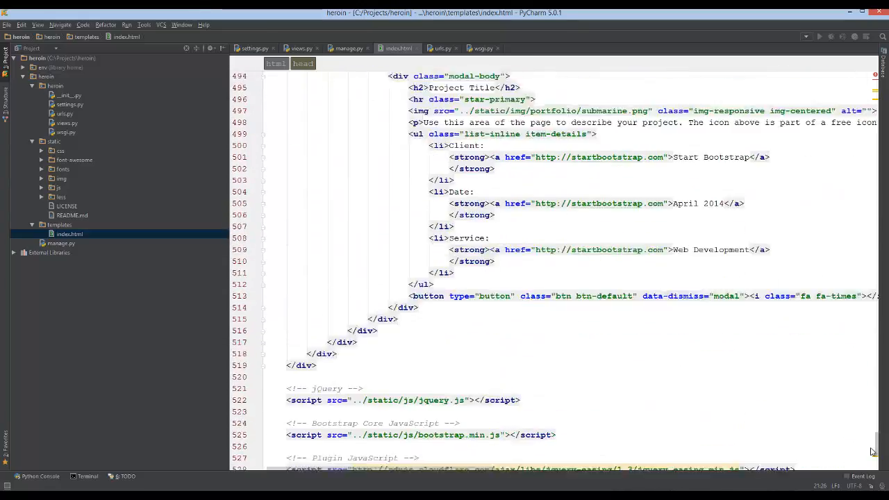
scroll("down", 3)
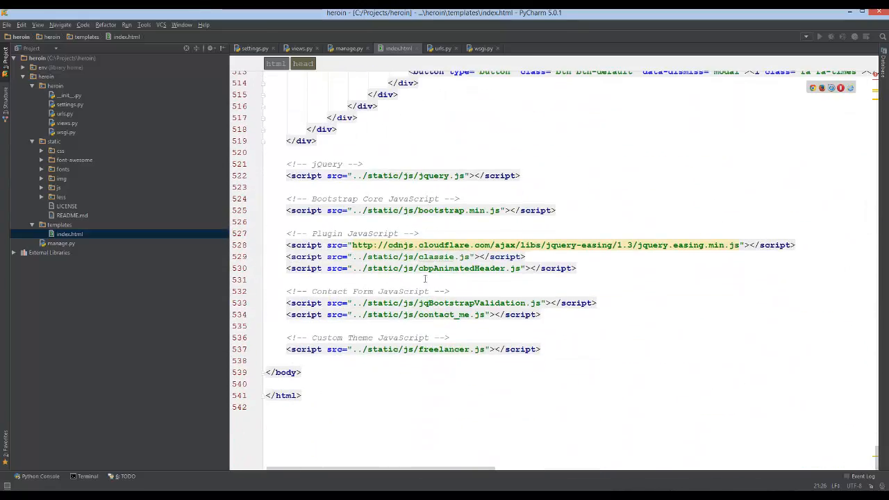
double_click(381, 256)
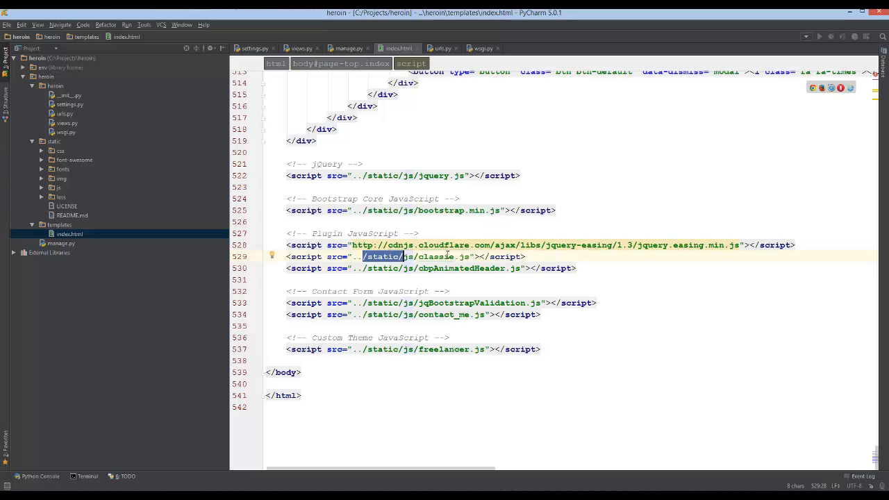
mouse_move(409, 257)
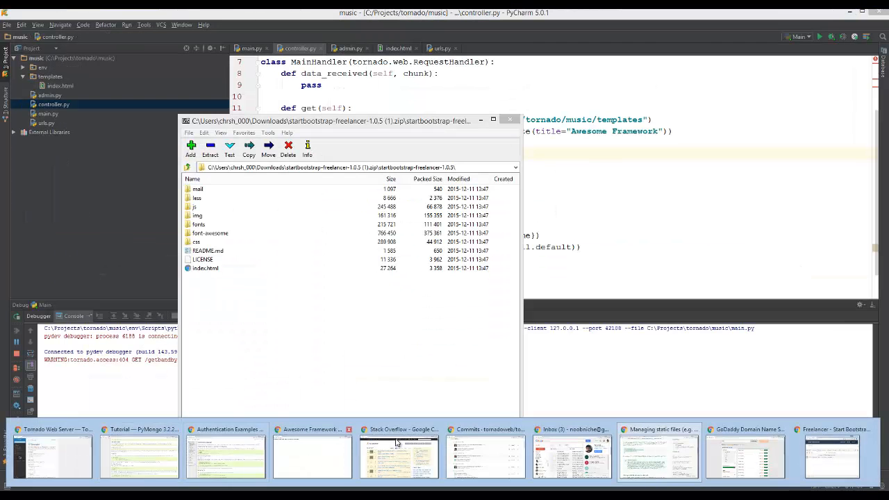
left_click(830, 455)
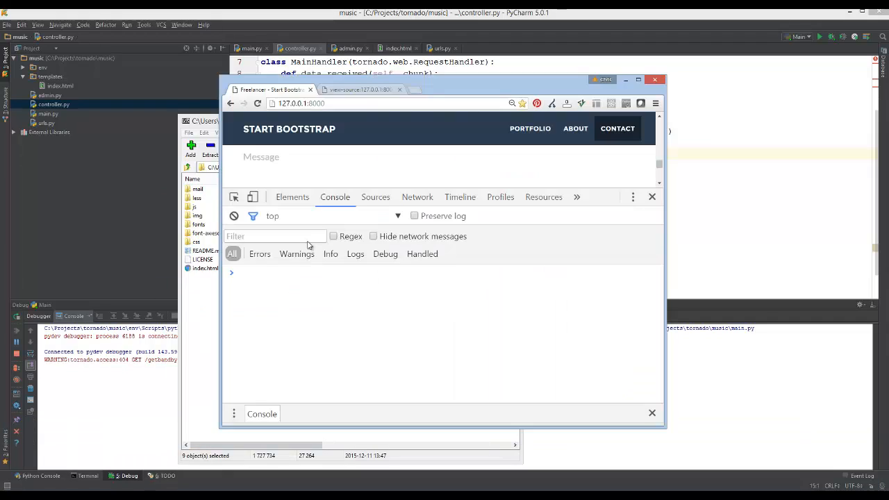
Close the DevTools console drawer so the contact form and footer are fully visible.
left_click(652, 196)
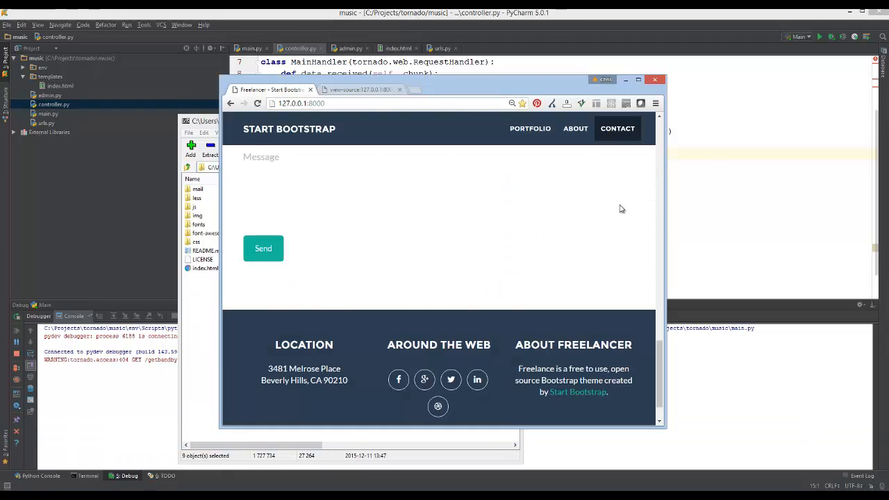
mouse_move(426, 302)
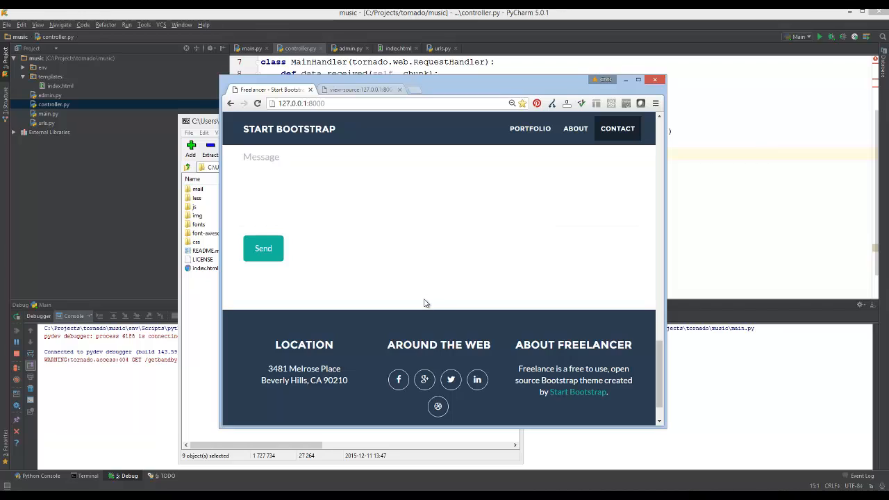
mouse_move(339, 250)
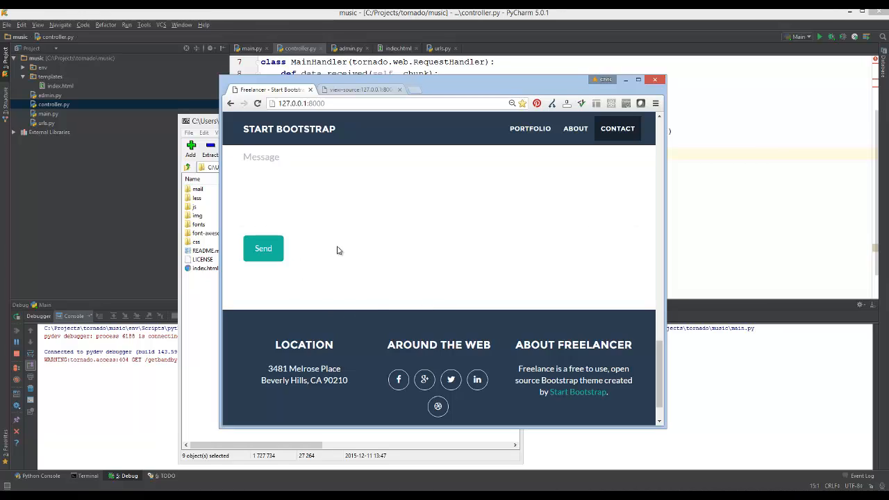
mouse_move(406, 287)
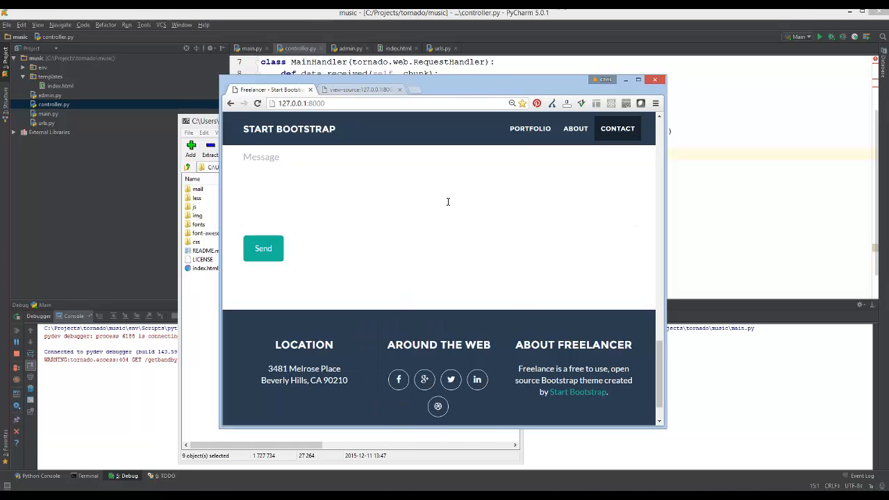
scroll("up", 3)
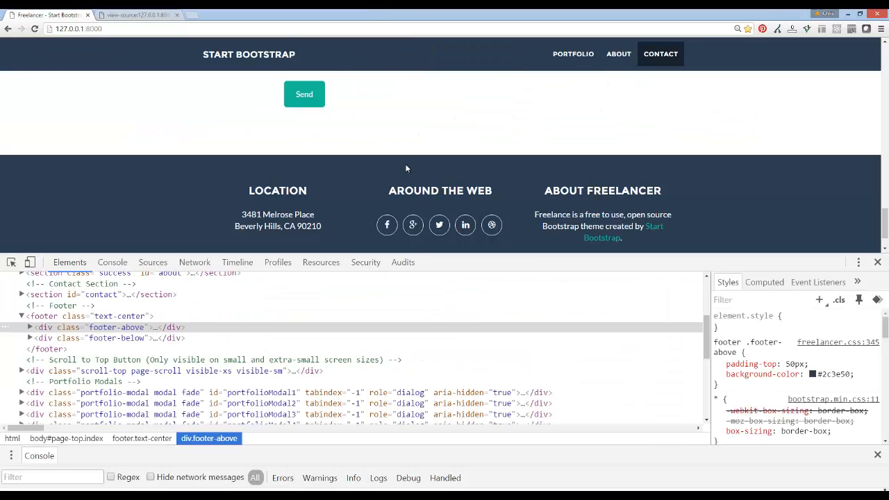
Scroll the page and DOM tree down to the <script src="../static/js/..."> tags.
scroll("down", 3)
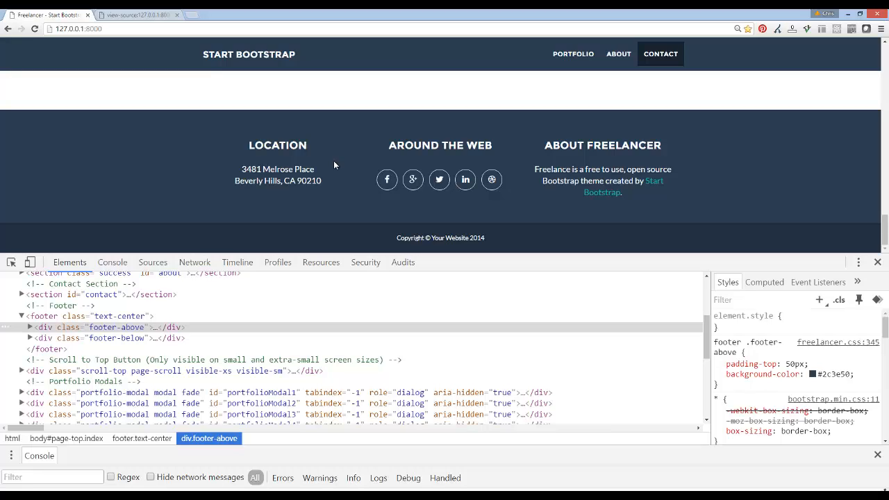
mouse_move(392, 198)
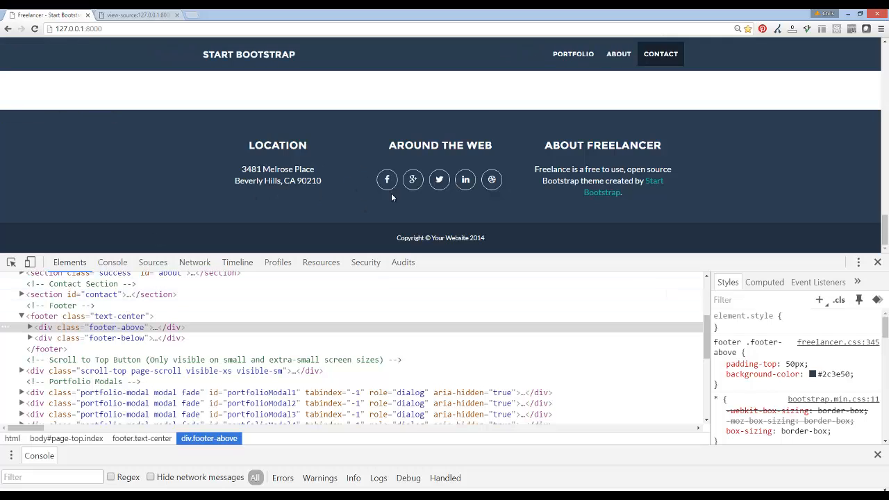
scroll("down", 3)
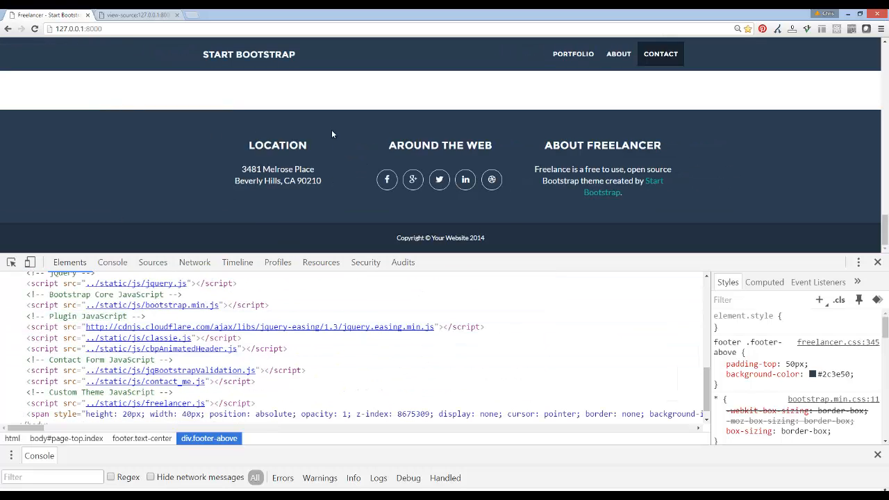
Confirm in the page source that classie.js loads from /static/js, then close the source tabs.
right_click(332, 133)
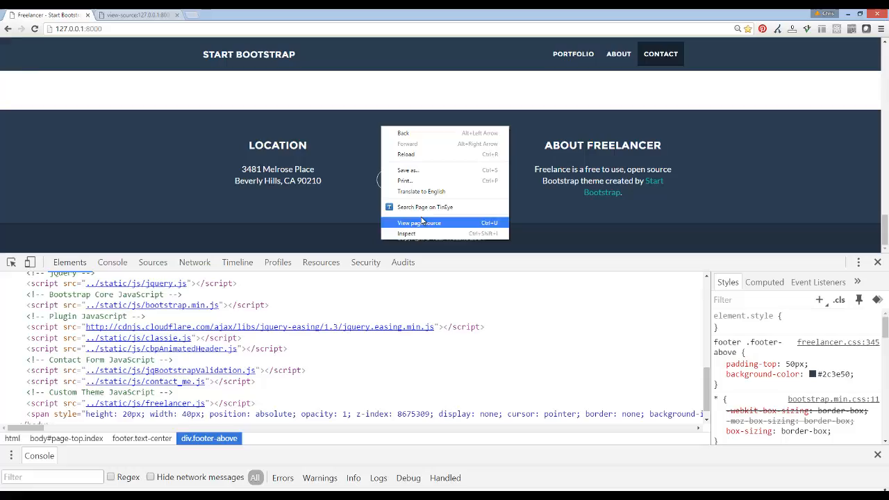
left_click(419, 222)
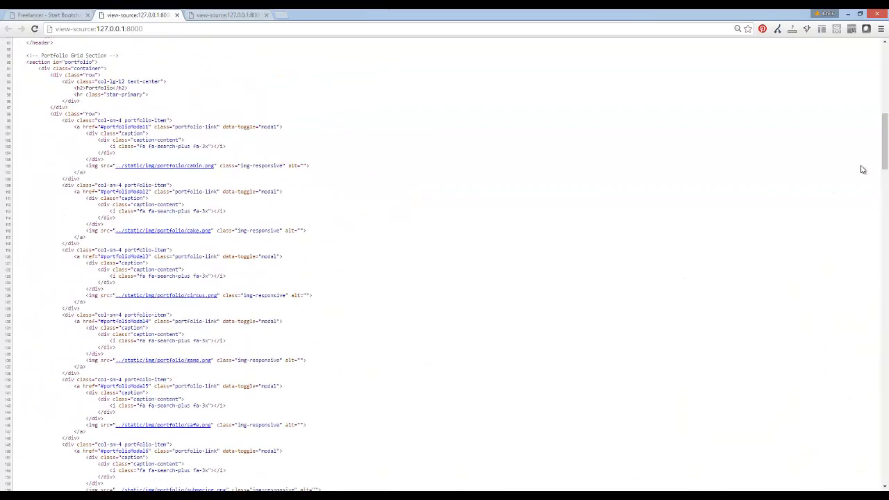
scroll("down", 3)
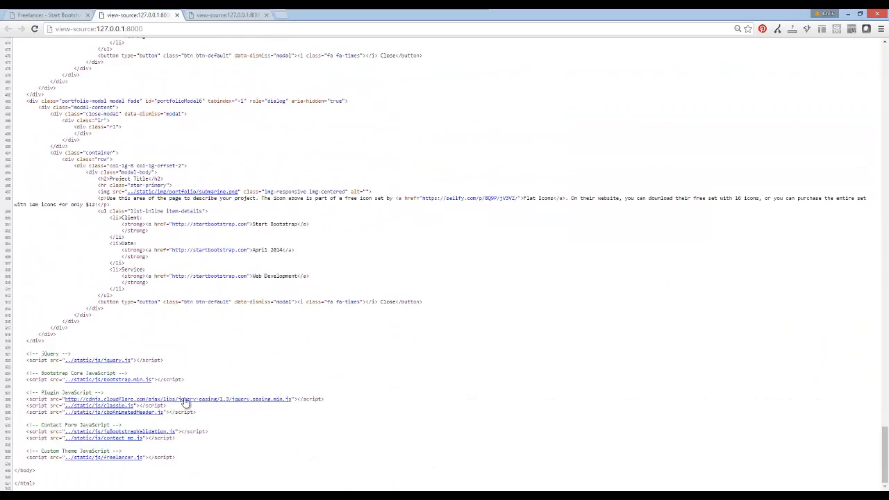
mouse_move(102, 408)
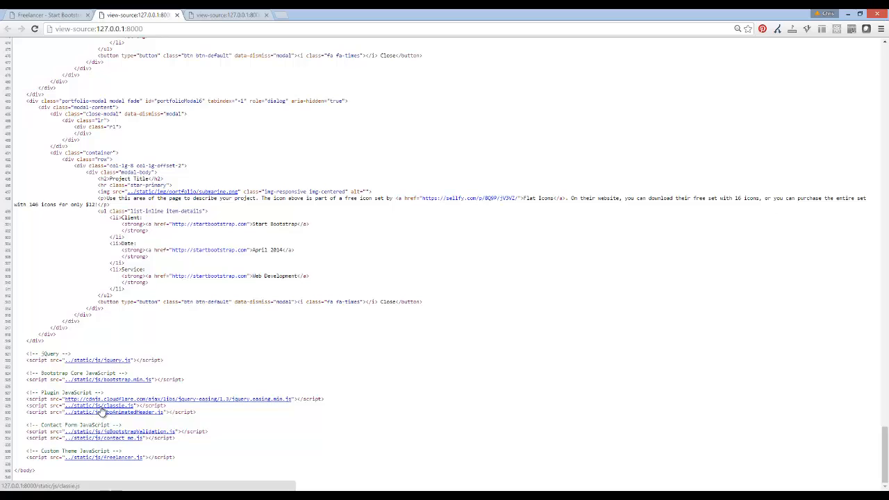
left_click(100, 405)
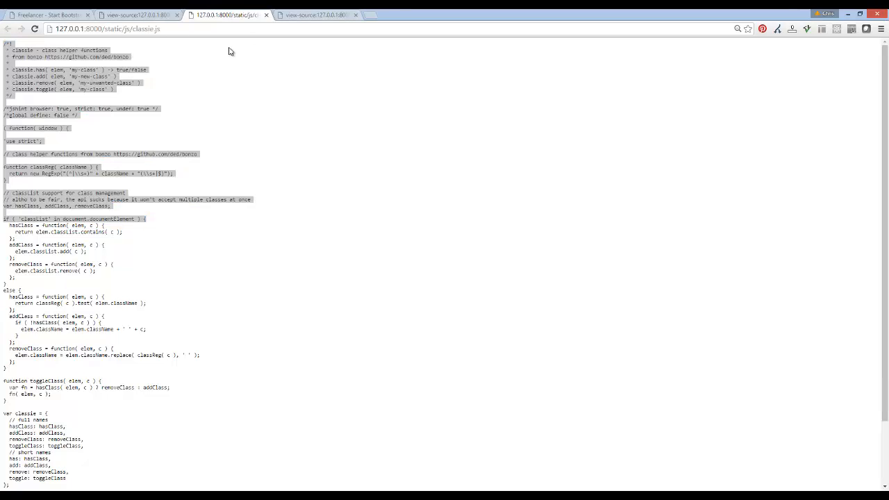
left_click(132, 15)
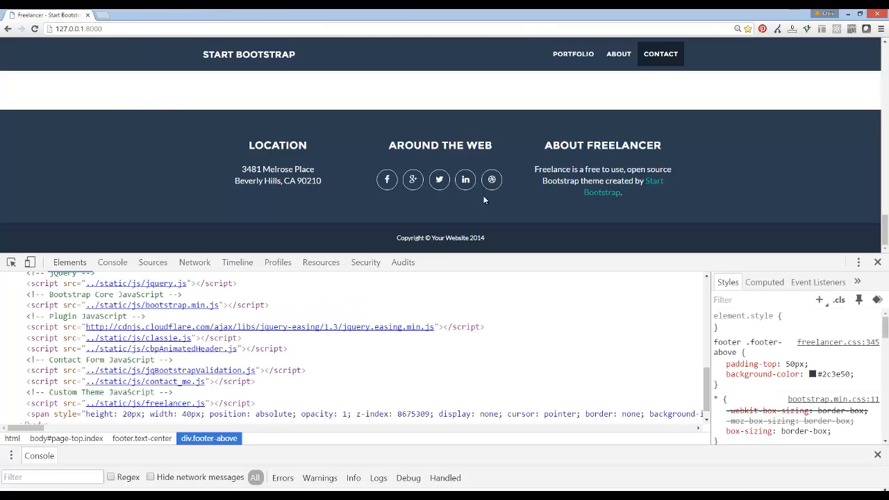
Close the inspector, switch to the heroin PyCharm project, and open index.html at the footer.
left_click(876, 262)
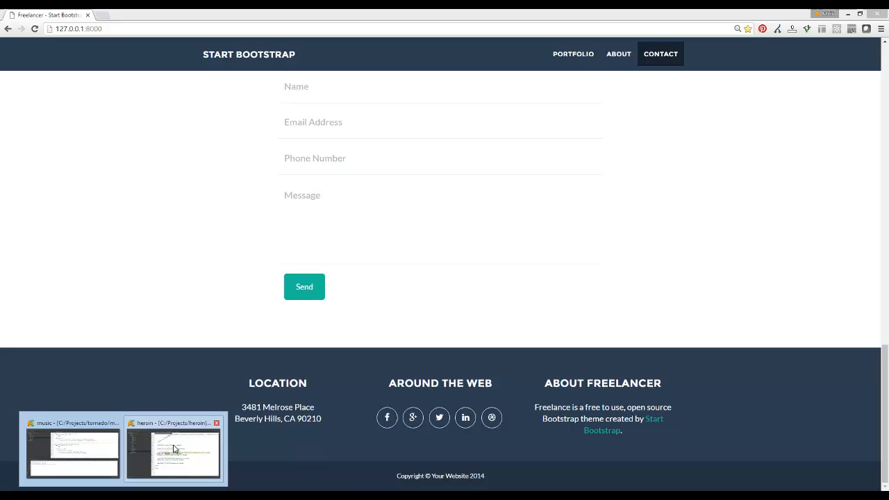
left_click(173, 451)
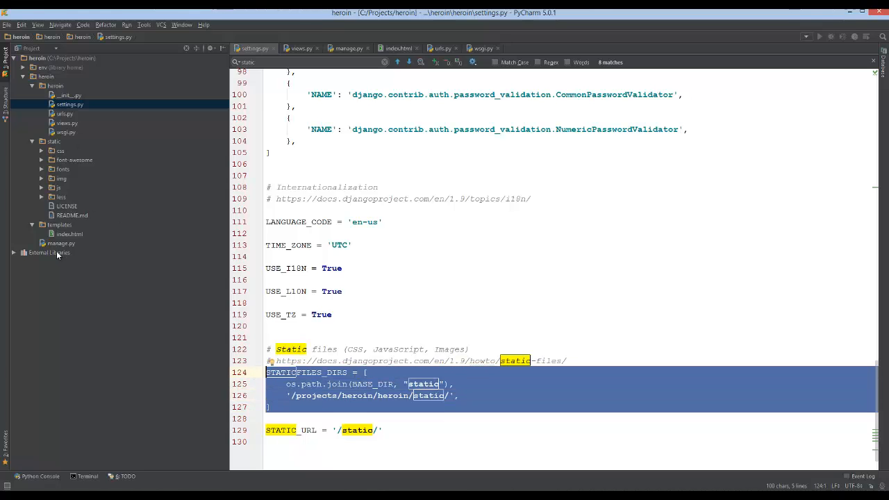
left_click(398, 48)
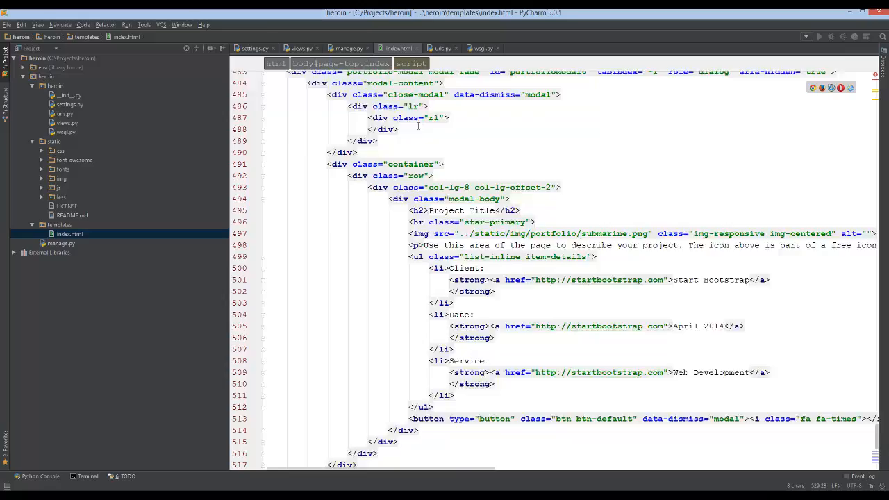
scroll("up", 3)
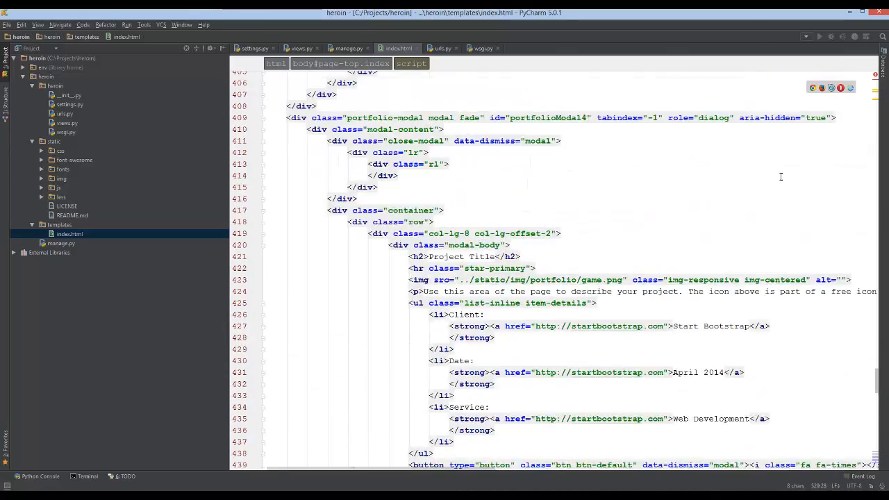
scroll("up", 3)
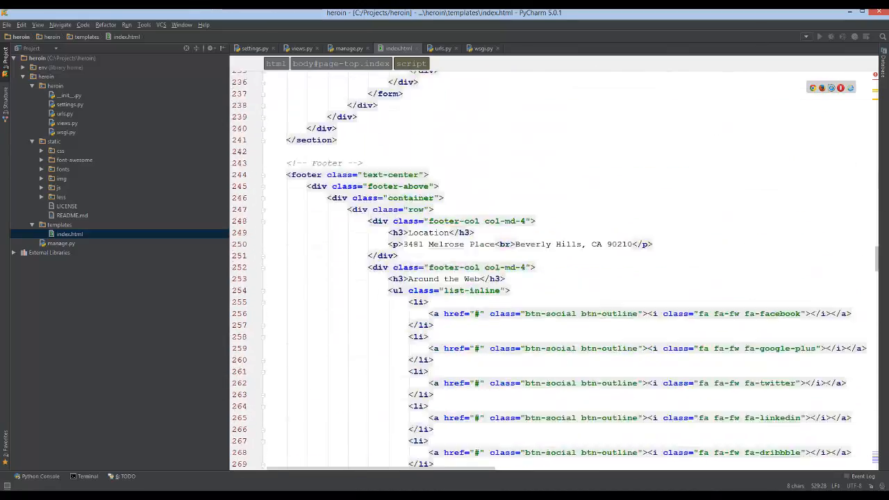
Review {% load staticfiles %} and the {% static %} CSS link tags in index.html, then return to Chrome.
key("ctrl+Home")
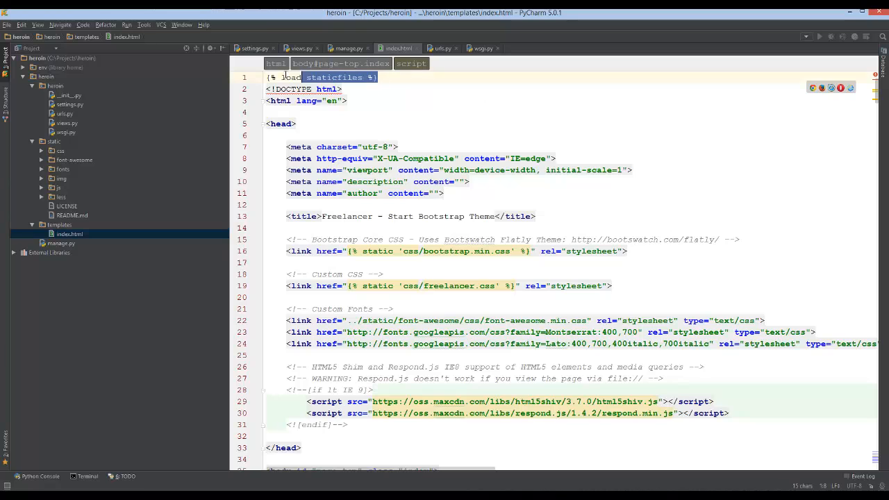
scroll("down", 3)
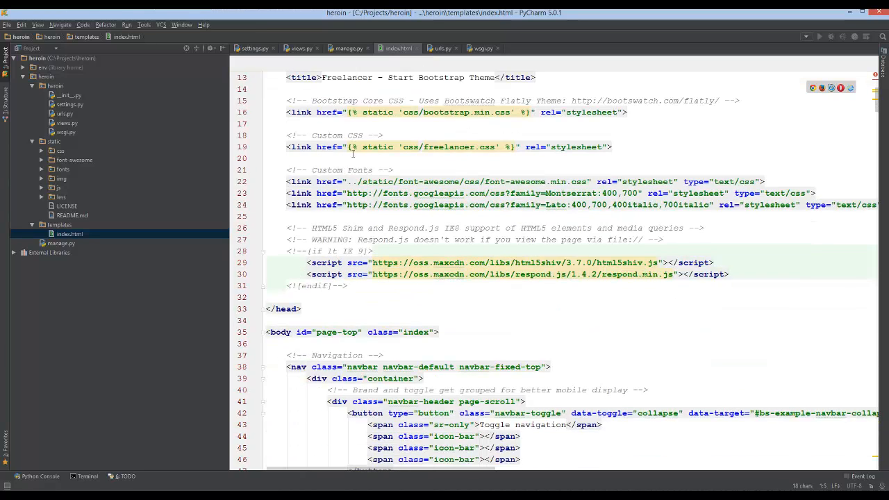
double_click(377, 147)
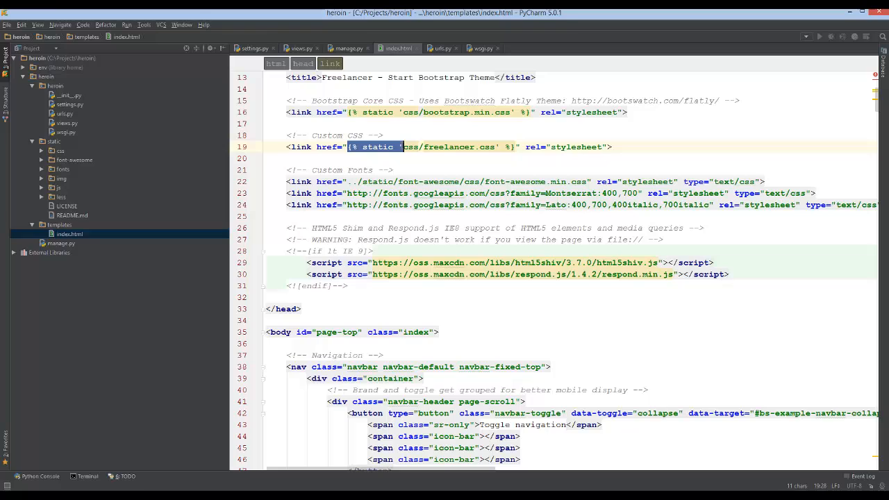
mouse_move(392, 146)
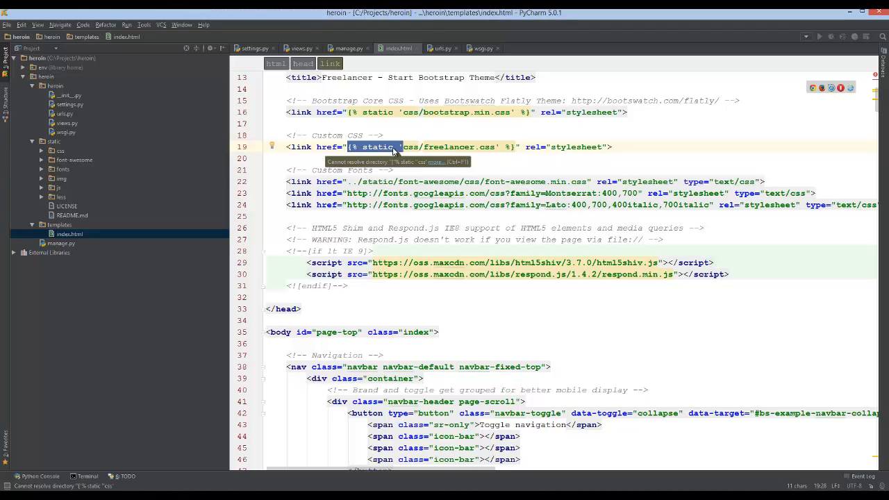
left_click(383, 134)
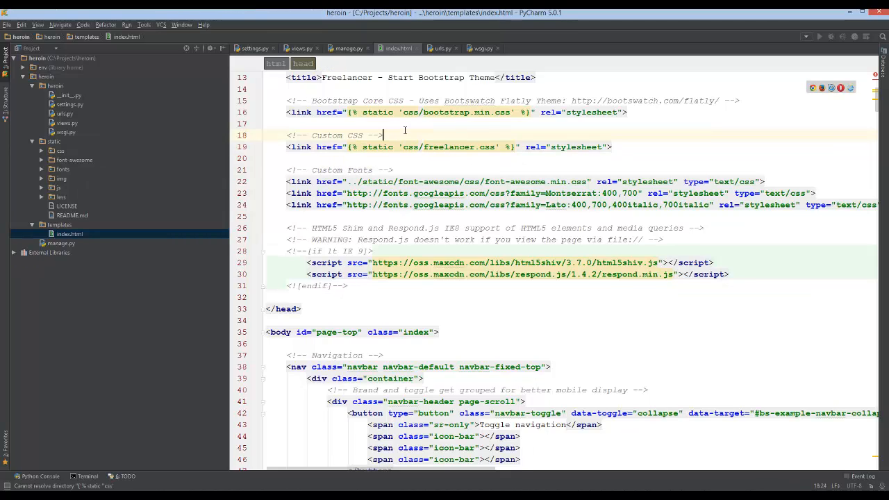
scroll("up", 3)
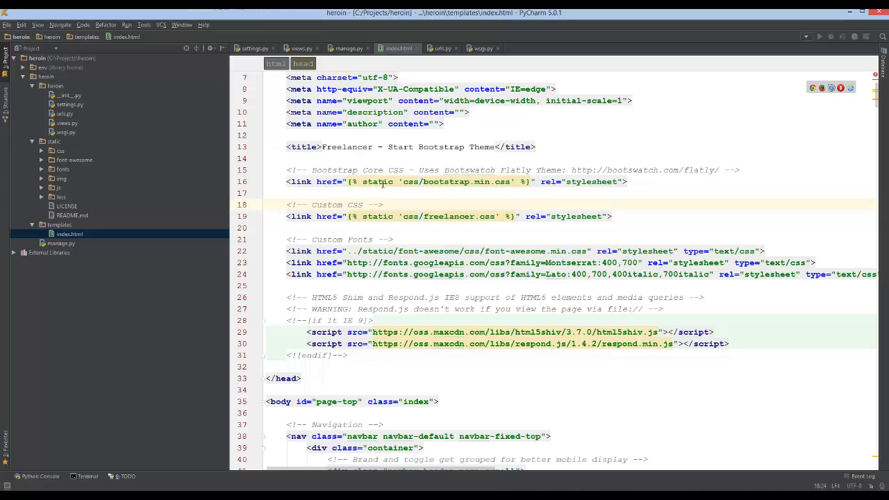
left_click(352, 170)
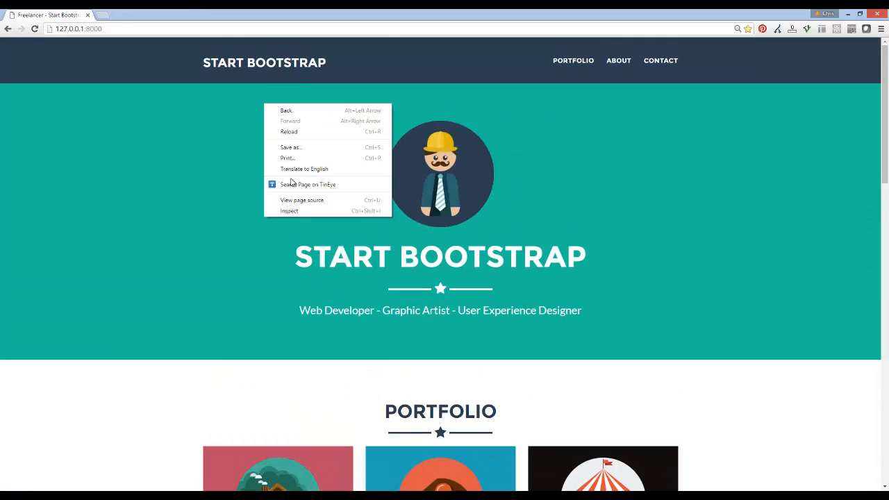
left_click(301, 200)
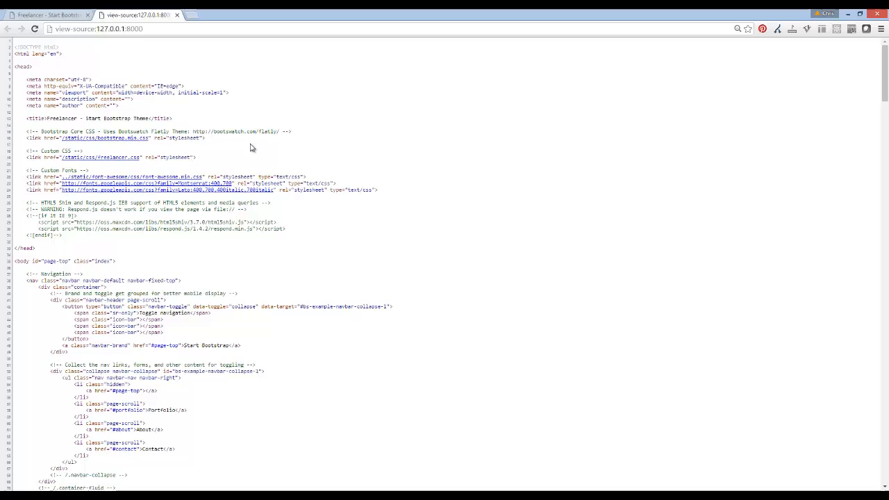
scroll("down", 3)
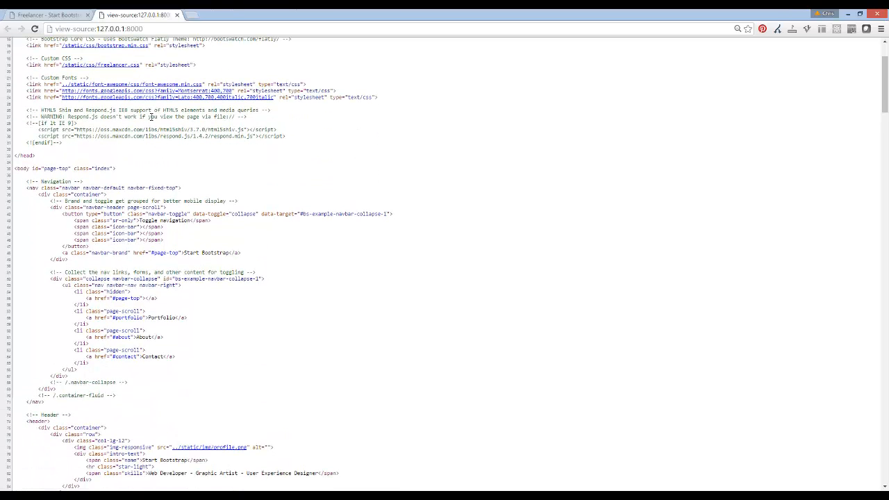
scroll("up", 3)
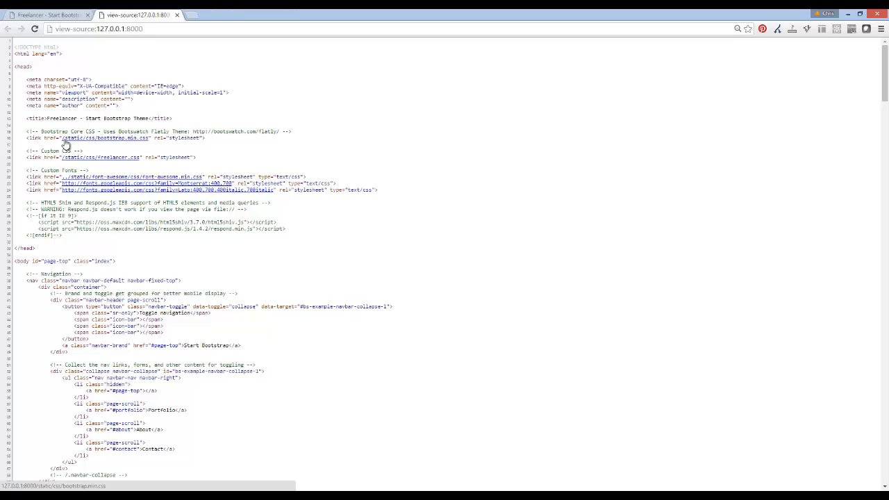
mouse_move(81, 145)
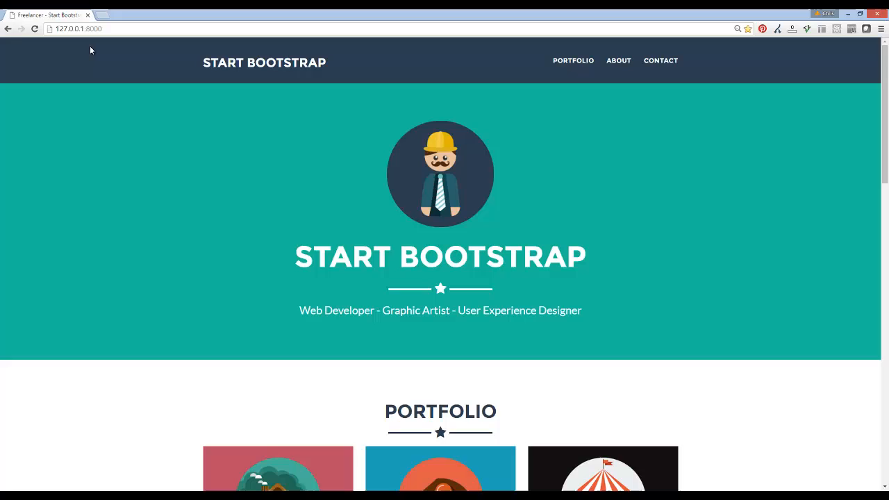
mouse_move(430, 214)
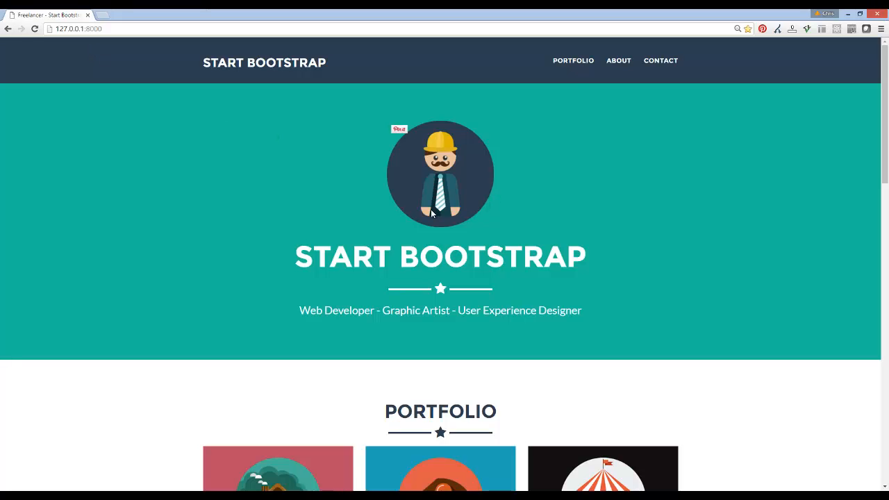